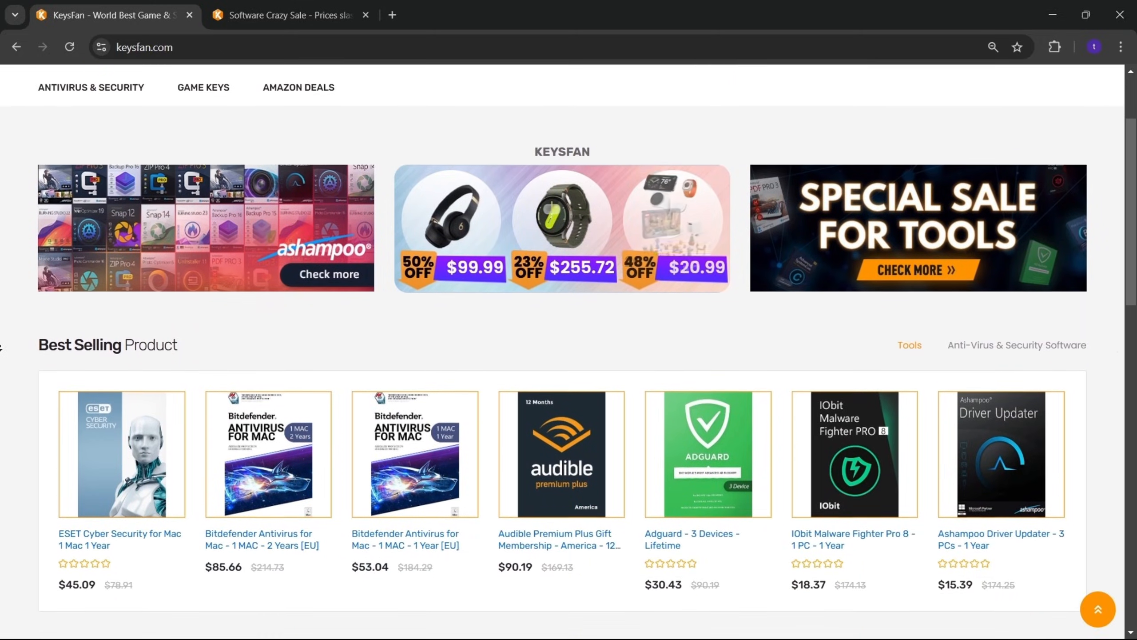
Step: Scroll the KeysFan homepage down to reach the Software Super Deal promotion
{"action": "scroll", "scroll_direction": "down", "scroll_amount": 3}
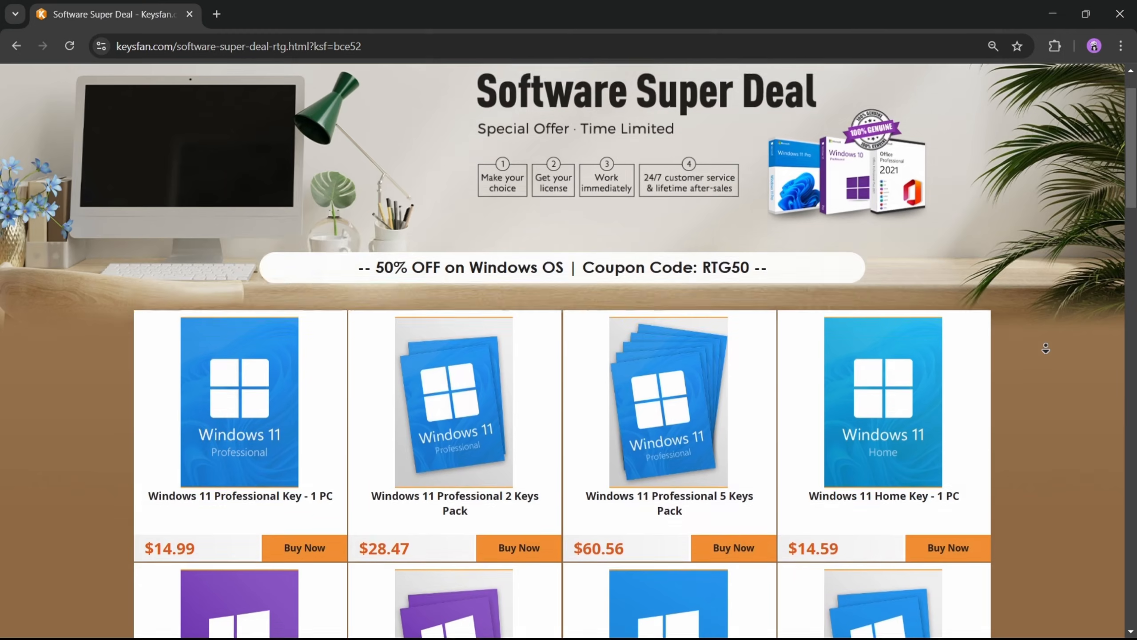
Step: Add the Windows 11 Professional Key - 1 PC to the cart, RTG50 cutting $29.99 to $14.99
{"action": "scroll", "scroll_direction": "down", "scroll_amount": 3}
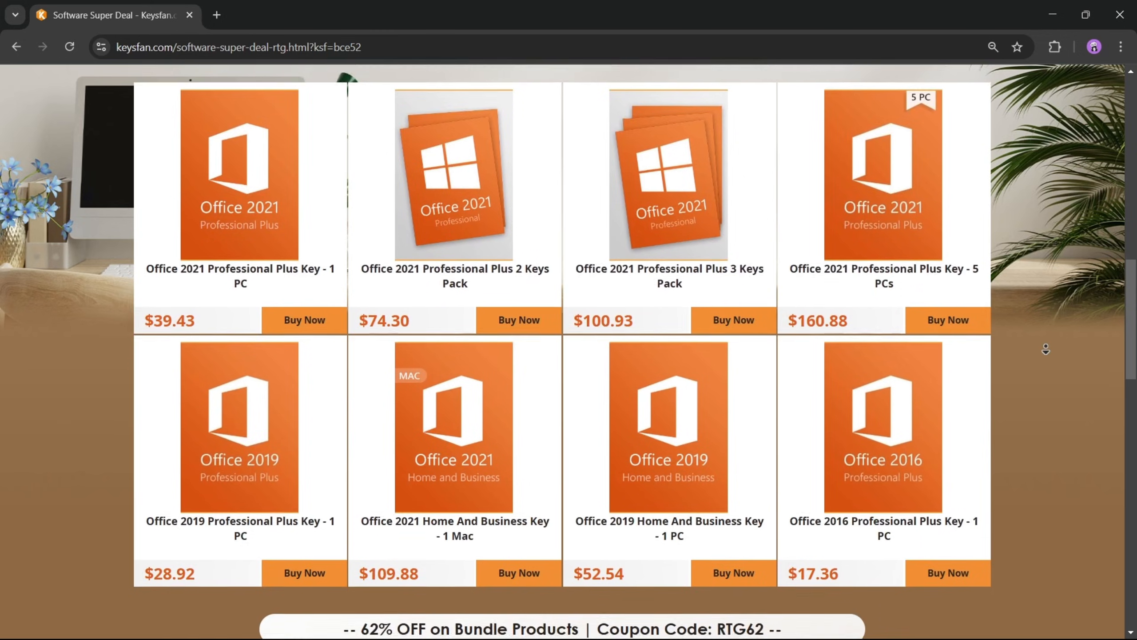
{"action": "scroll", "scroll_direction": "down", "scroll_amount": 3}
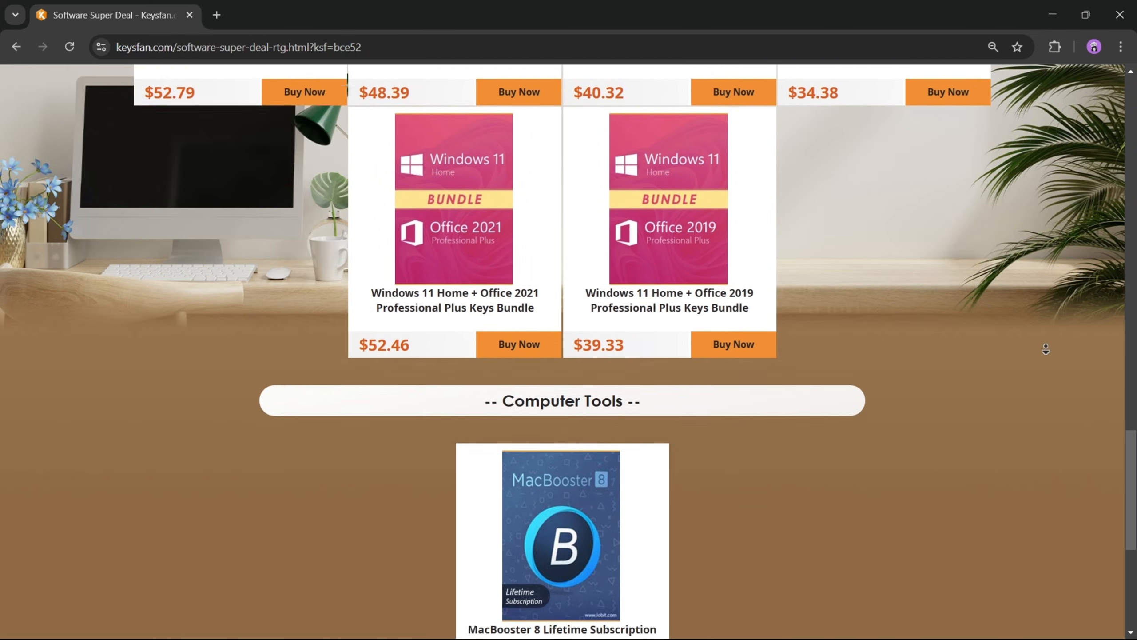
{"action": "scroll", "scroll_direction": "up", "scroll_amount": 3}
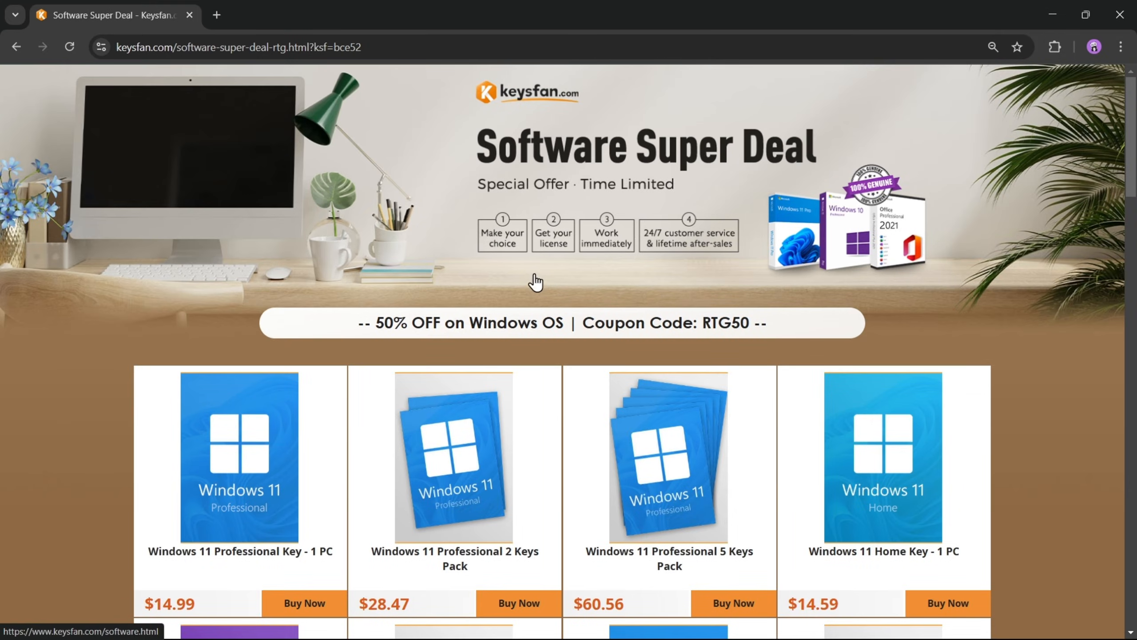
{"action": "mouse_move", "coordinate": [796, 289]}
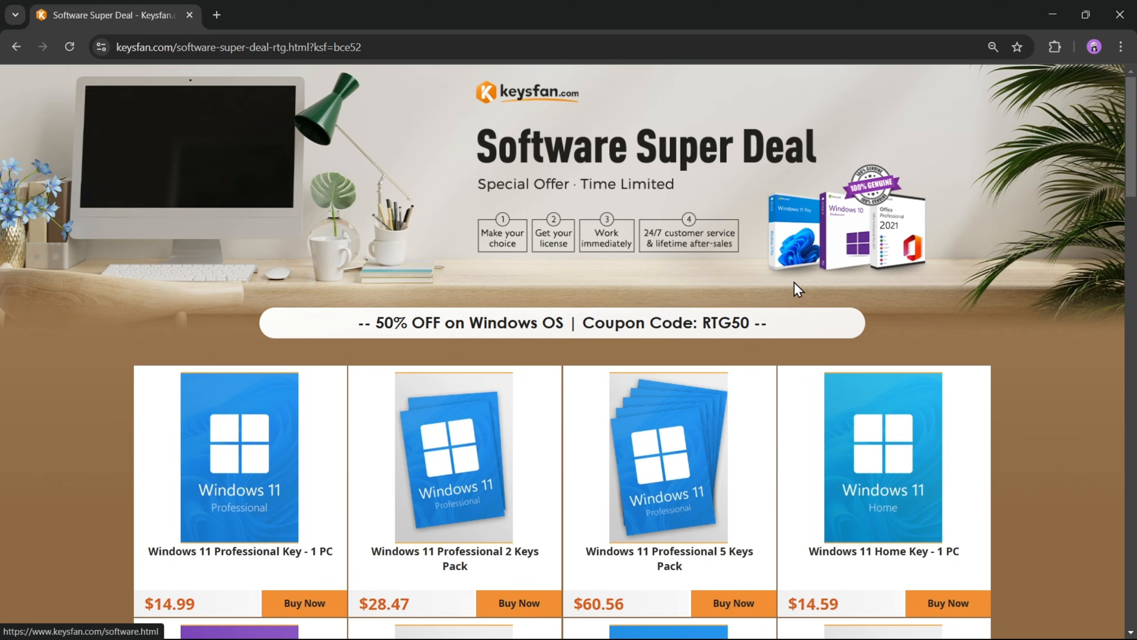
{"action": "scroll", "scroll_direction": "down", "scroll_amount": 3}
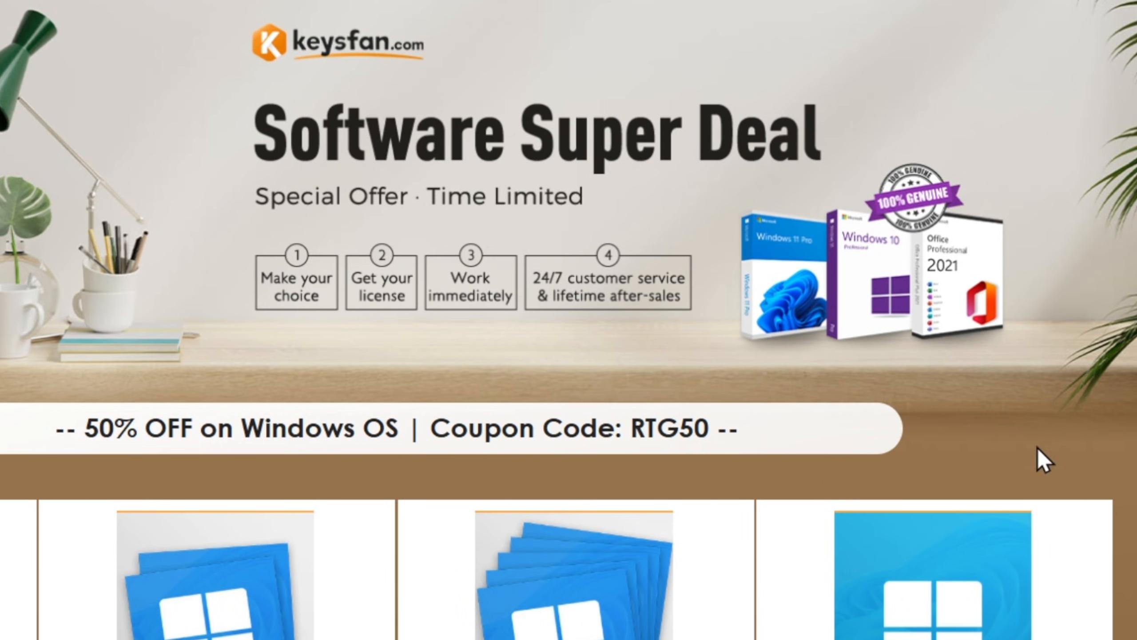
{"action": "mouse_move", "coordinate": [606, 381]}
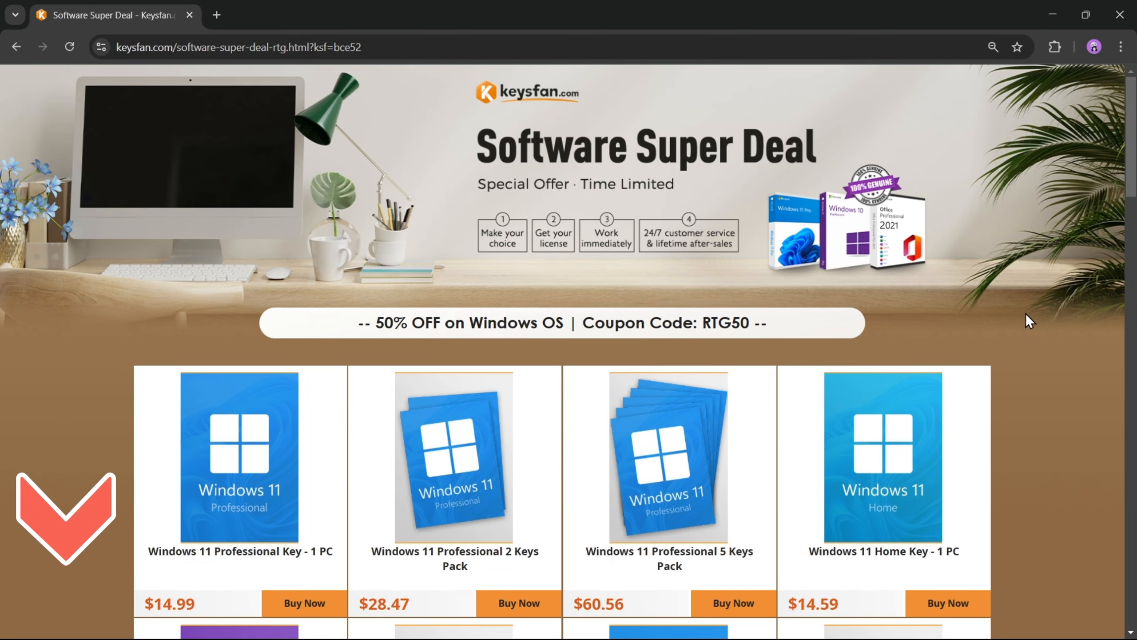
{"action": "mouse_move", "coordinate": [194, 520]}
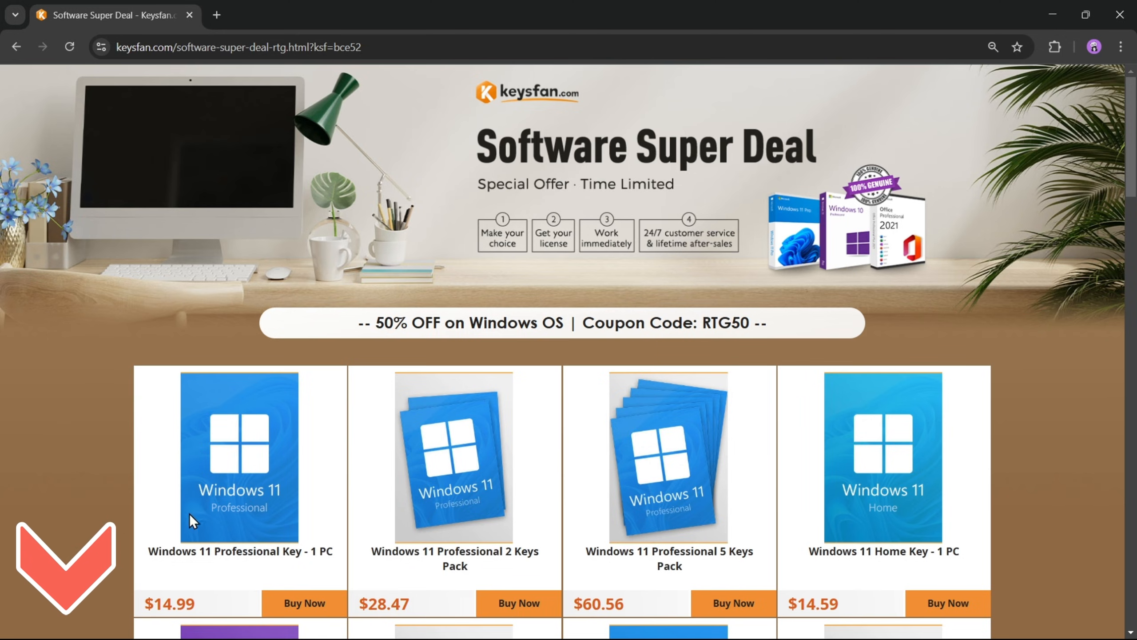
{"action": "left_click", "coordinate": [239, 455]}
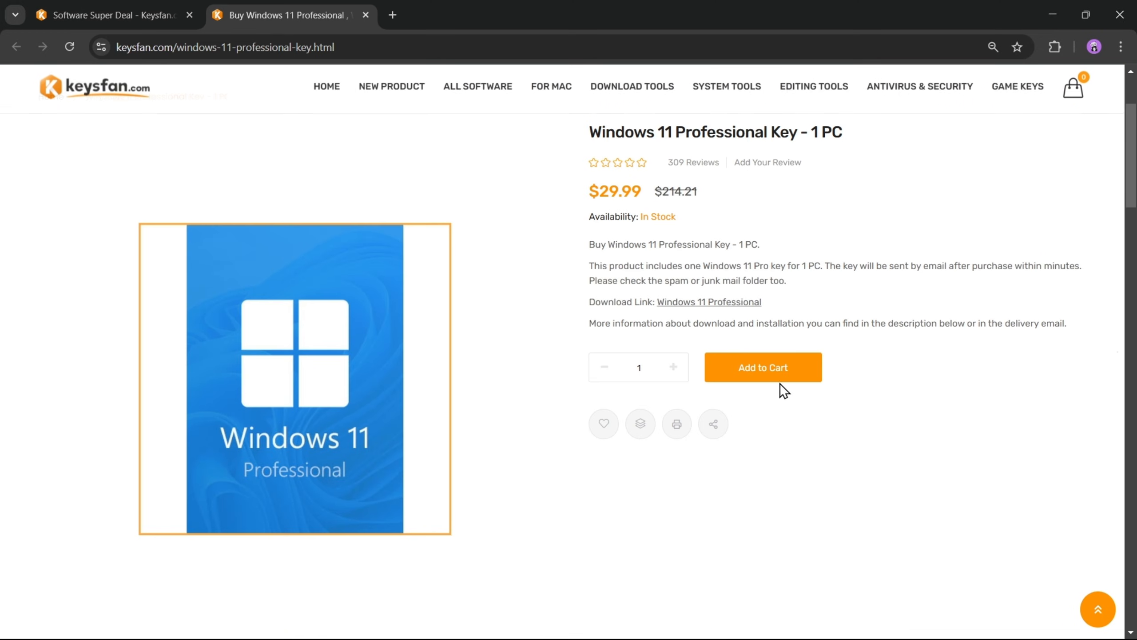
{"action": "left_click", "coordinate": [762, 367]}
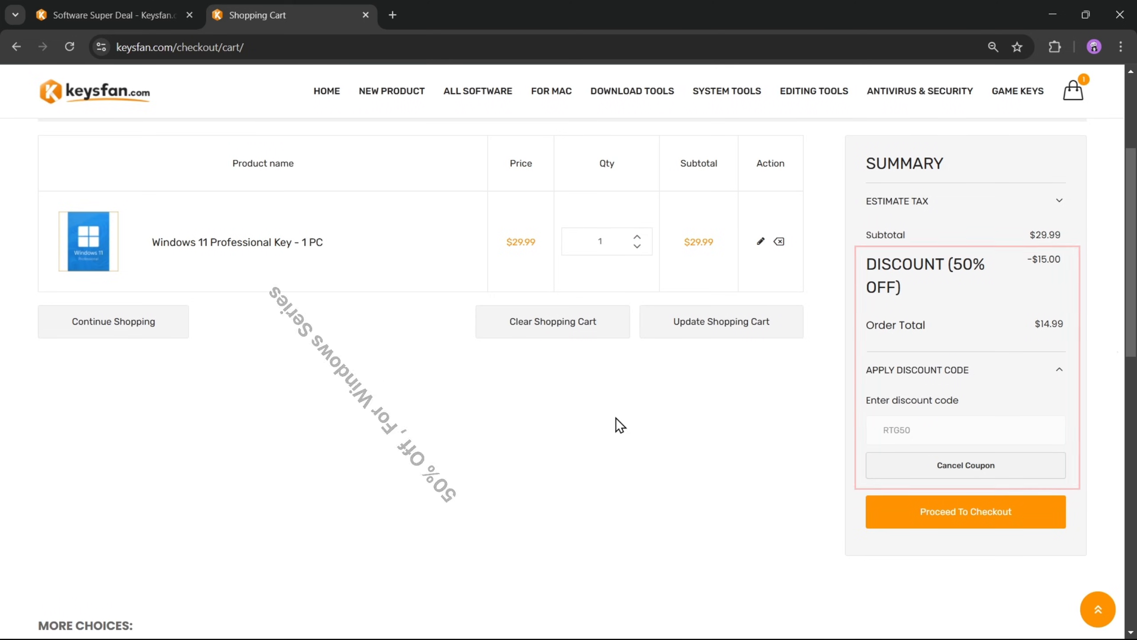